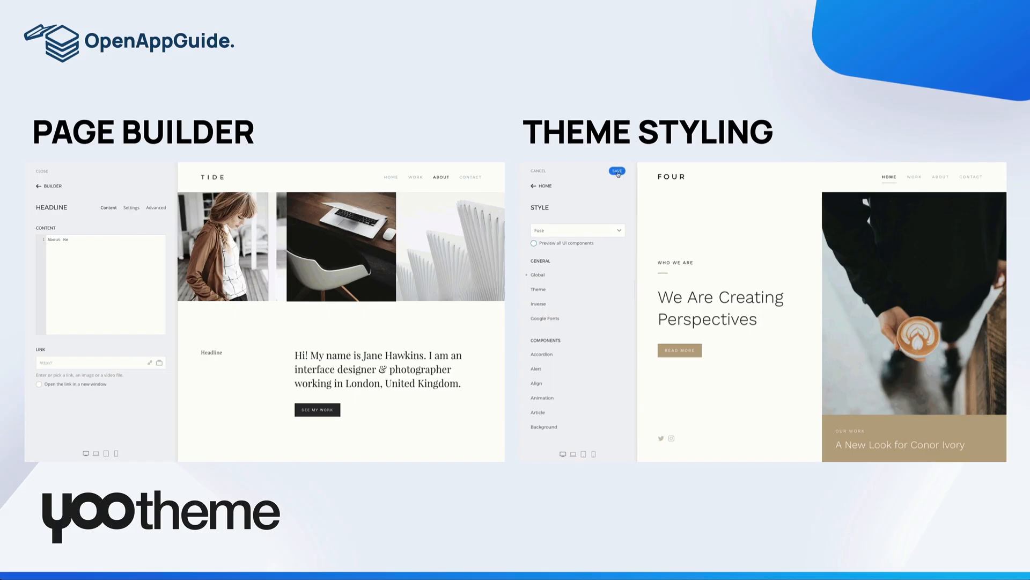
click(131, 207)
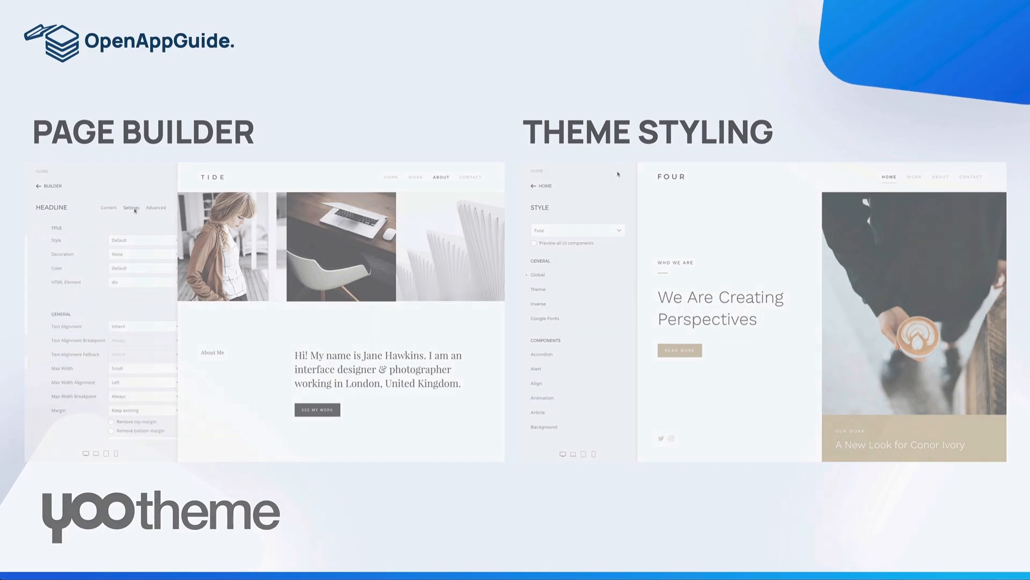